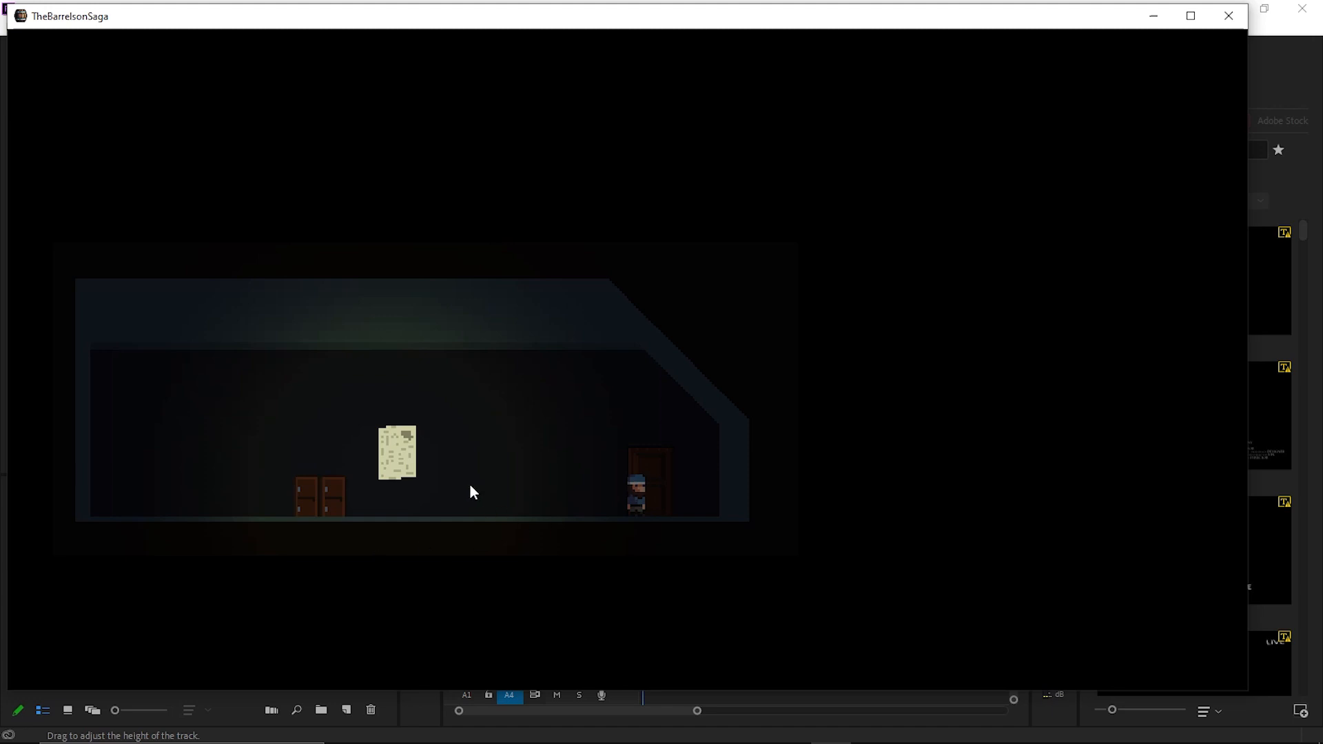
mouse_move(761, 552)
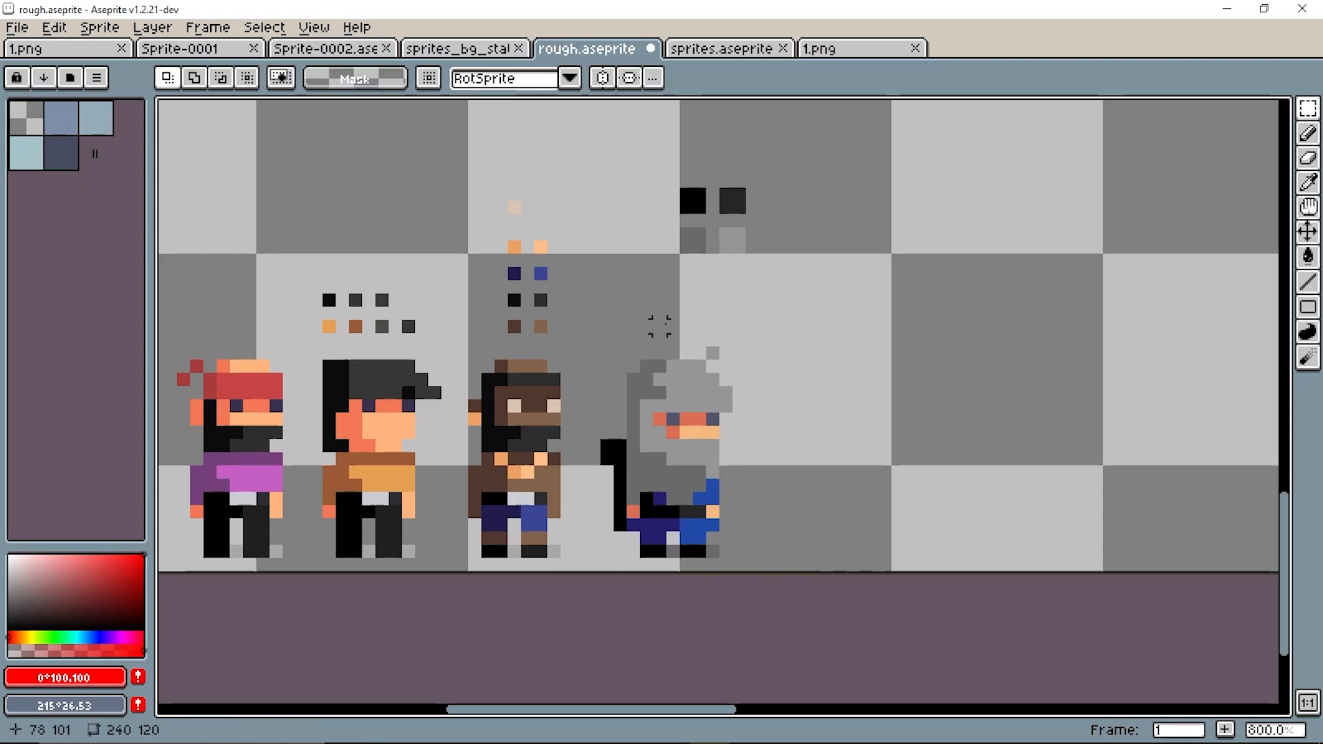
mouse_move(765, 571)
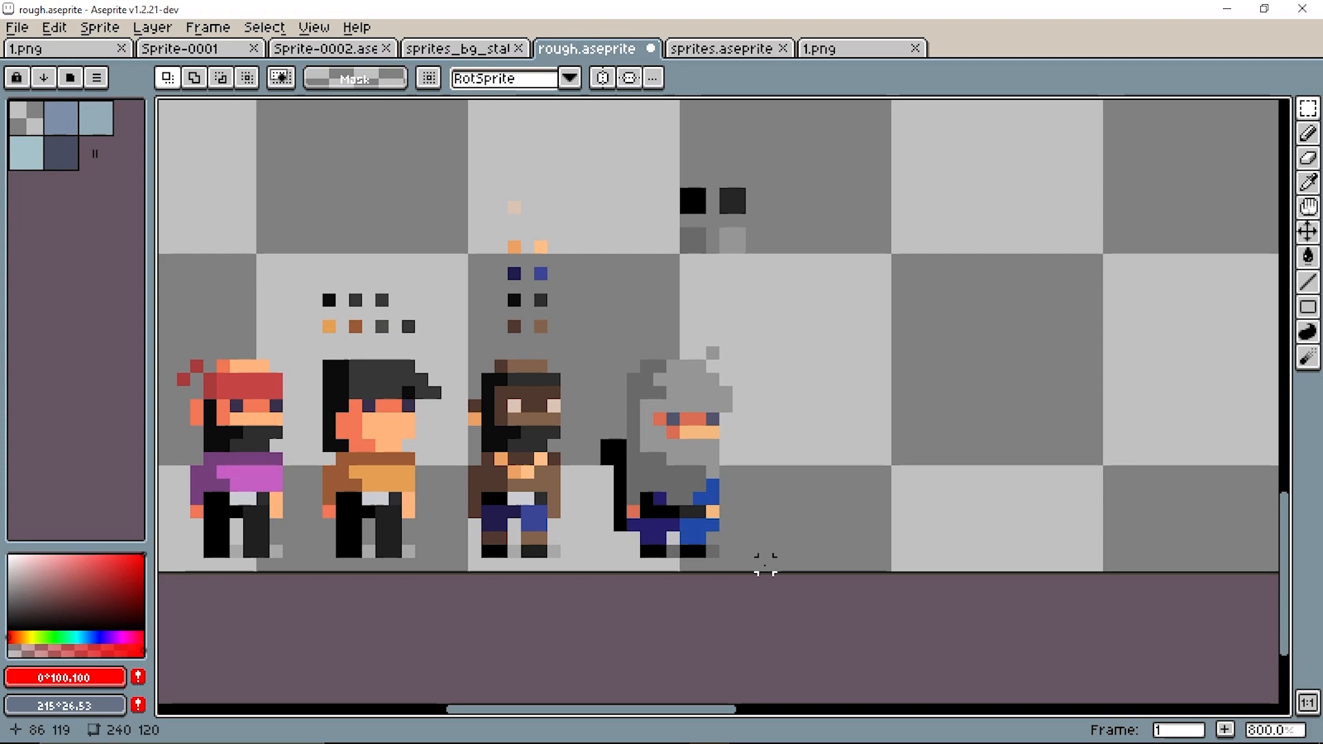